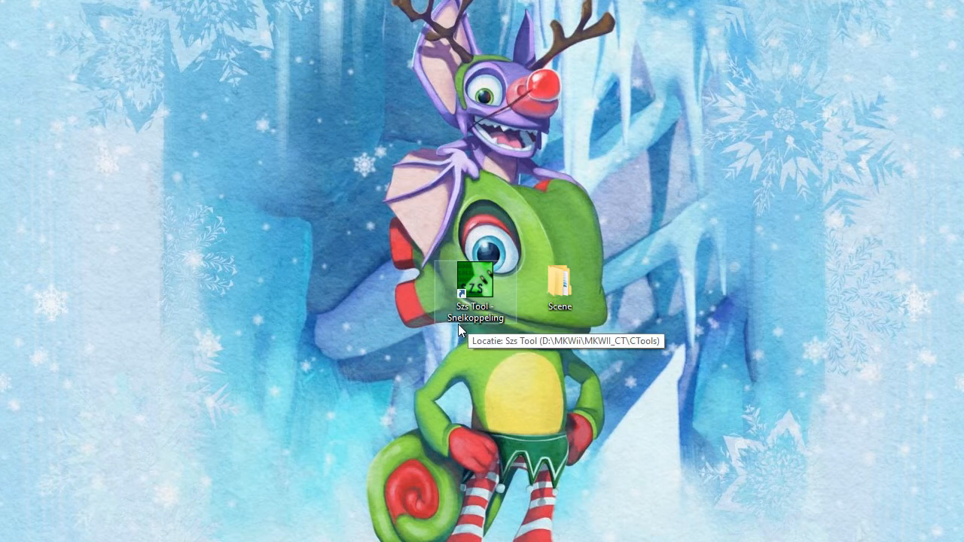
{"action": "mouse_move", "coordinate": [548, 312]}
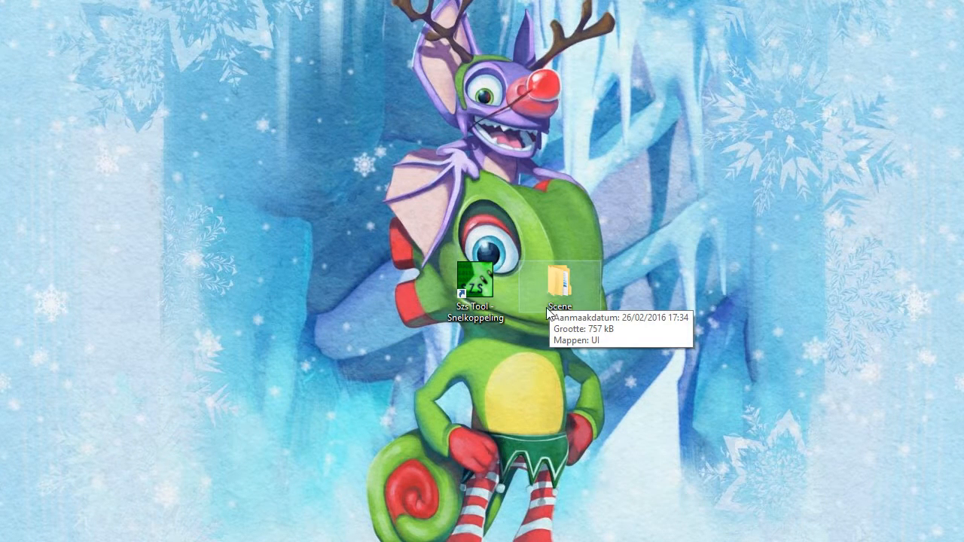
Step: Open the Scene folder from the desktop in File Explorer
{"action": "double_click", "coordinate": [560, 283]}
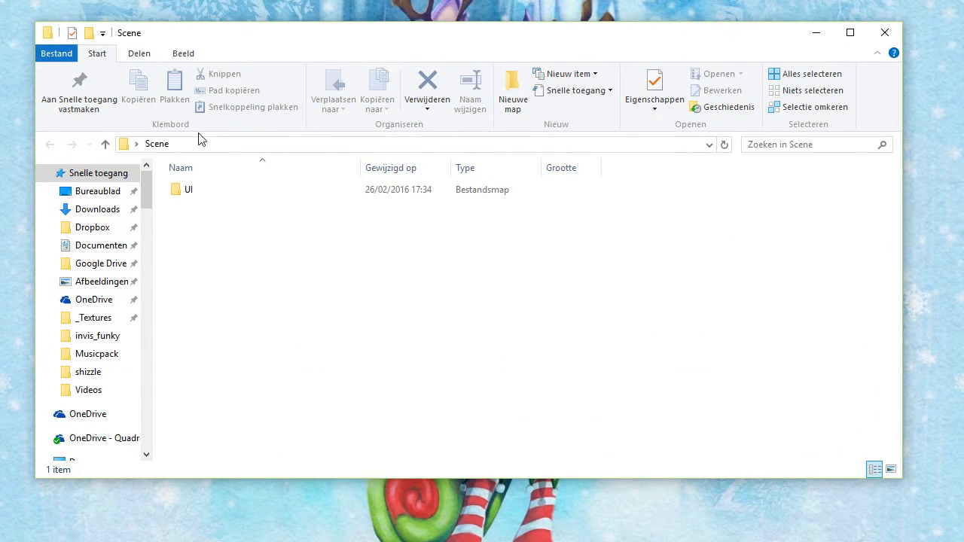
Step: Browse the UI folder's ten .szs archives, selecting and clearing them in the list
{"action": "double_click", "coordinate": [190, 189]}
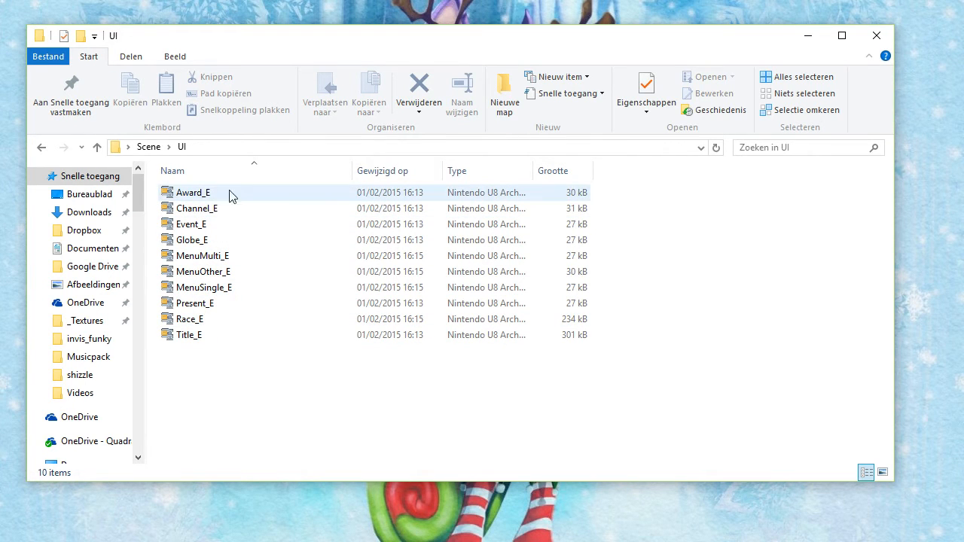
{"action": "left_click", "coordinate": [193, 193]}
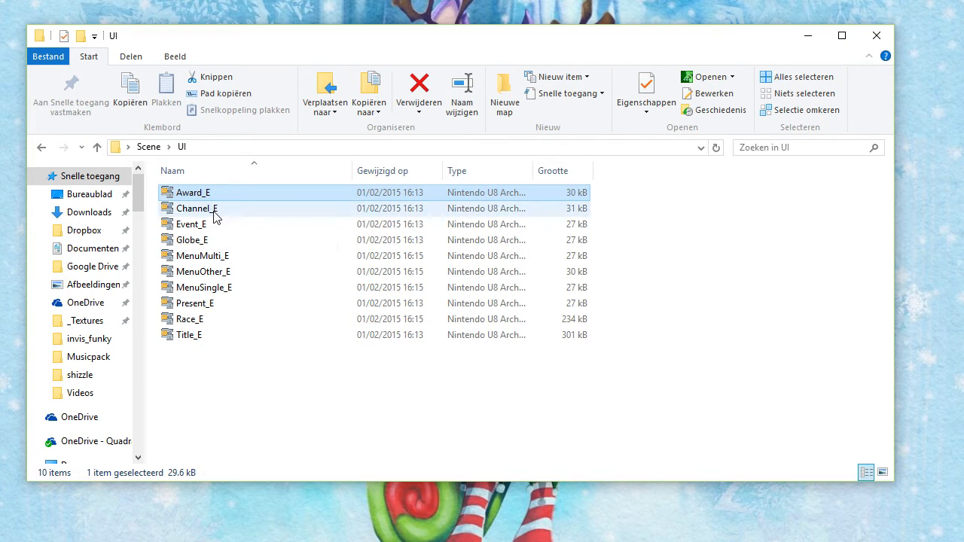
{"action": "left_click", "coordinate": [191, 223]}
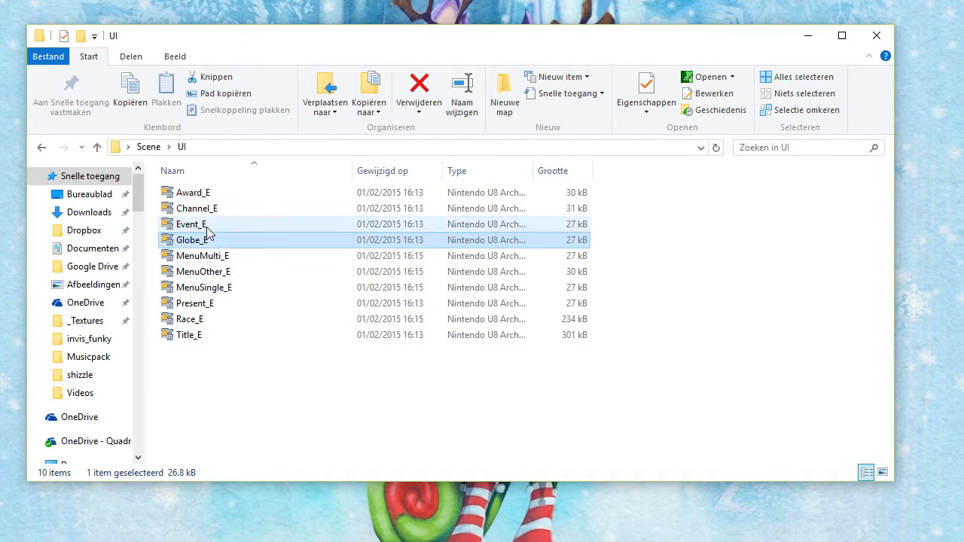
{"action": "left_click", "coordinate": [193, 222]}
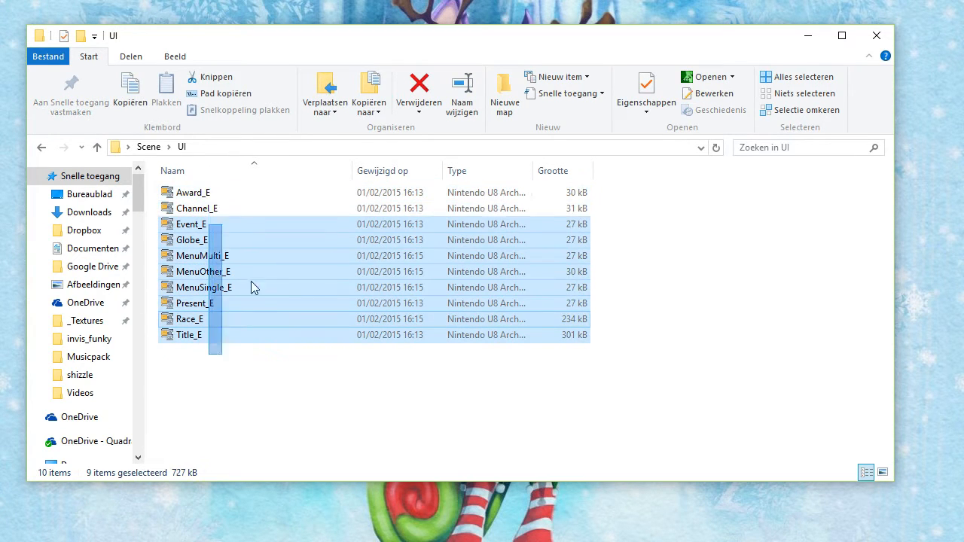
{"action": "left_click", "coordinate": [238, 353]}
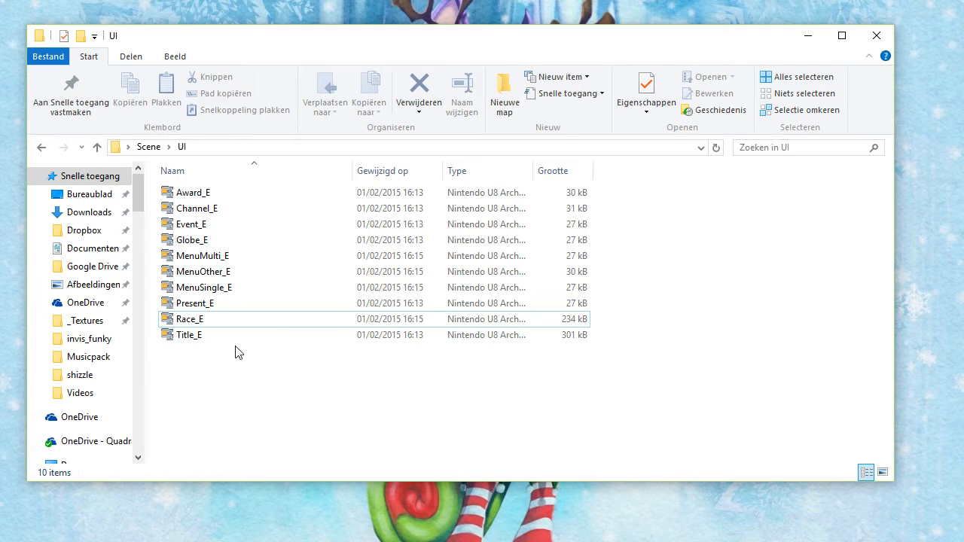
{"action": "left_click", "coordinate": [188, 335]}
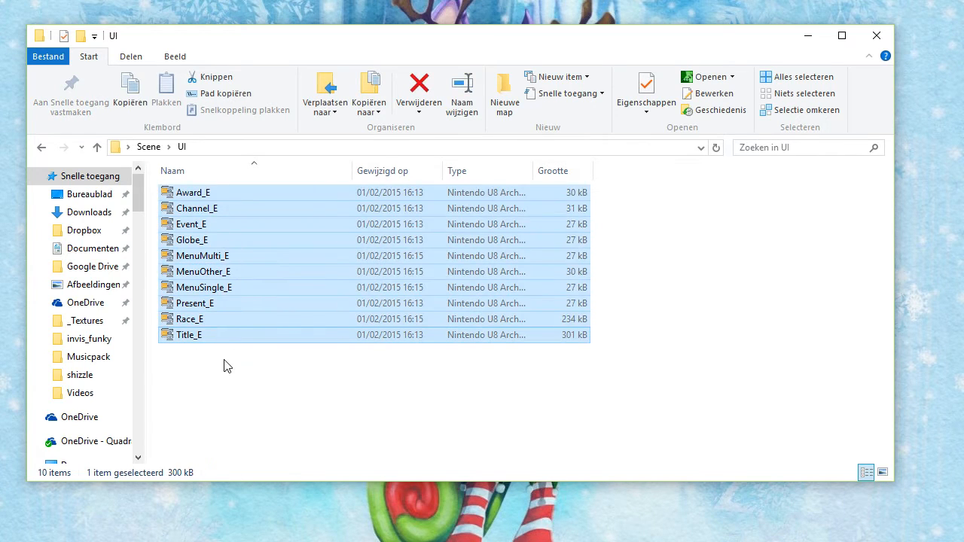
{"action": "left_click", "coordinate": [189, 334]}
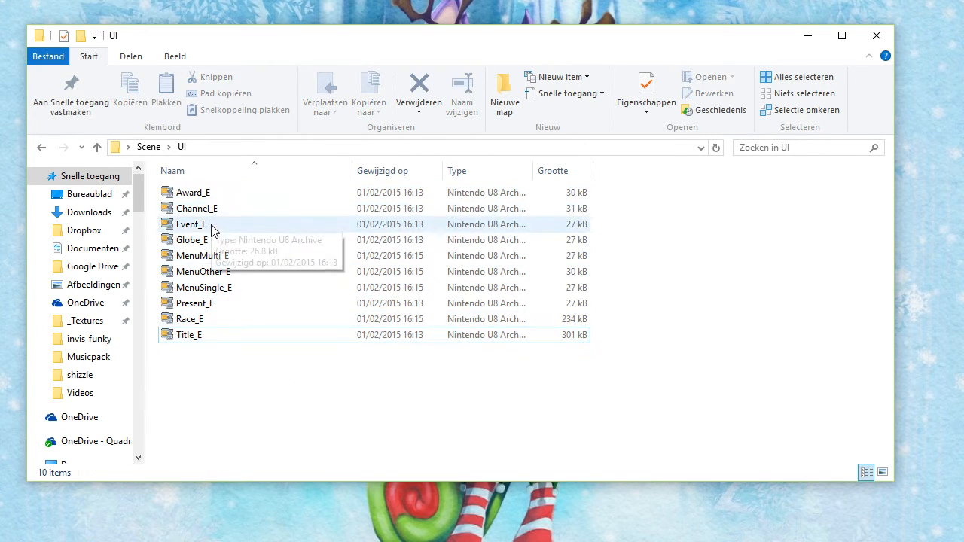
Step: Open the Award_E archive in SZS Explorer for editing
{"action": "left_click", "coordinate": [193, 192]}
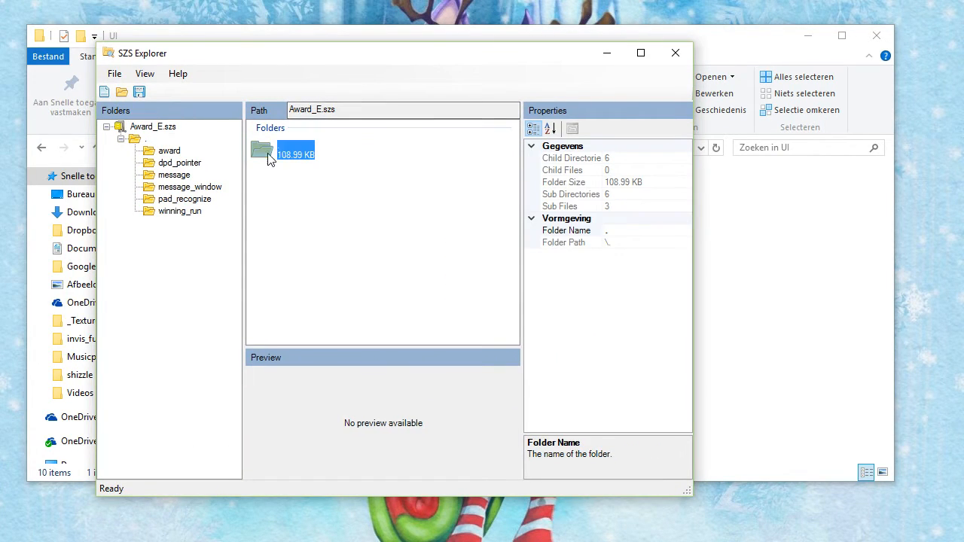
Step: Export Common.bmg from Award_E's message folder to the desktop (Bureaublad)
{"action": "left_click", "coordinate": [175, 175]}
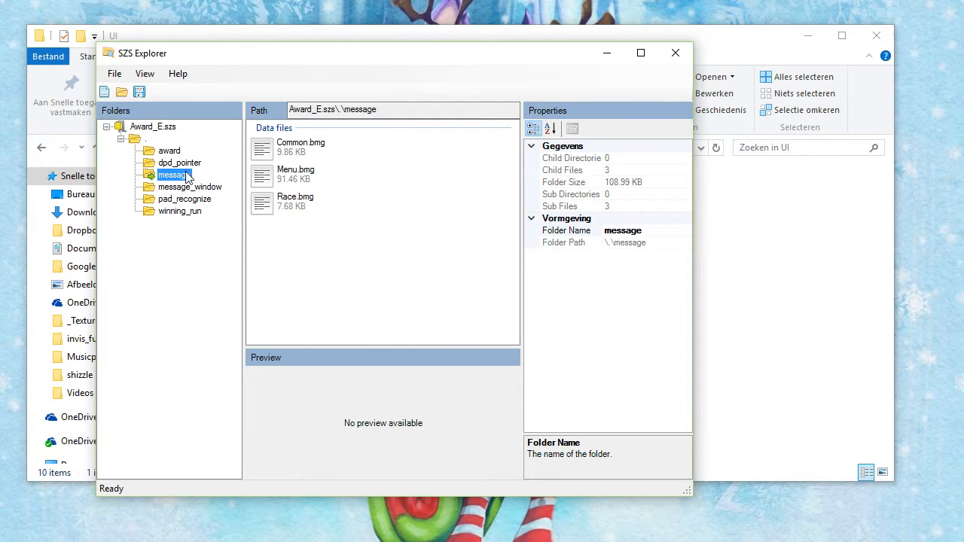
{"action": "left_click", "coordinate": [302, 148]}
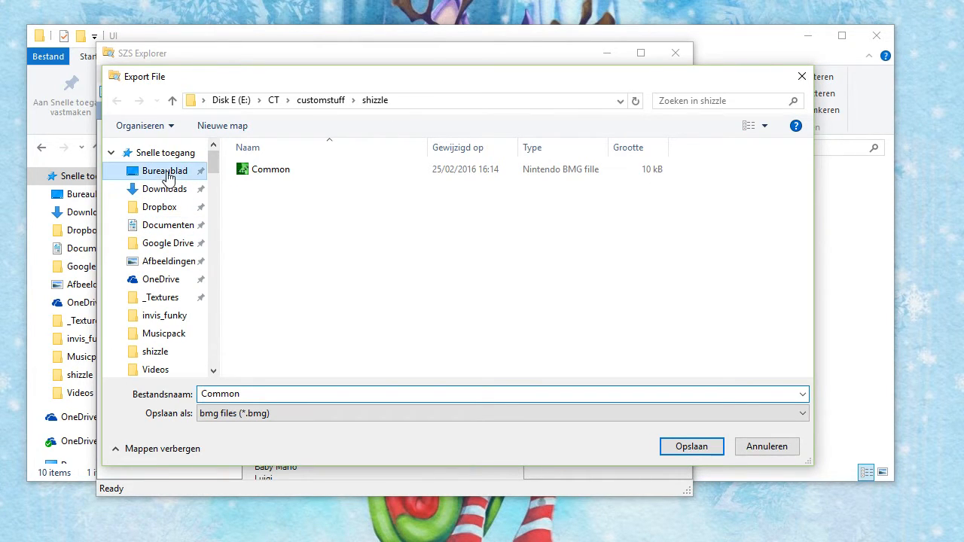
{"action": "left_click", "coordinate": [165, 170]}
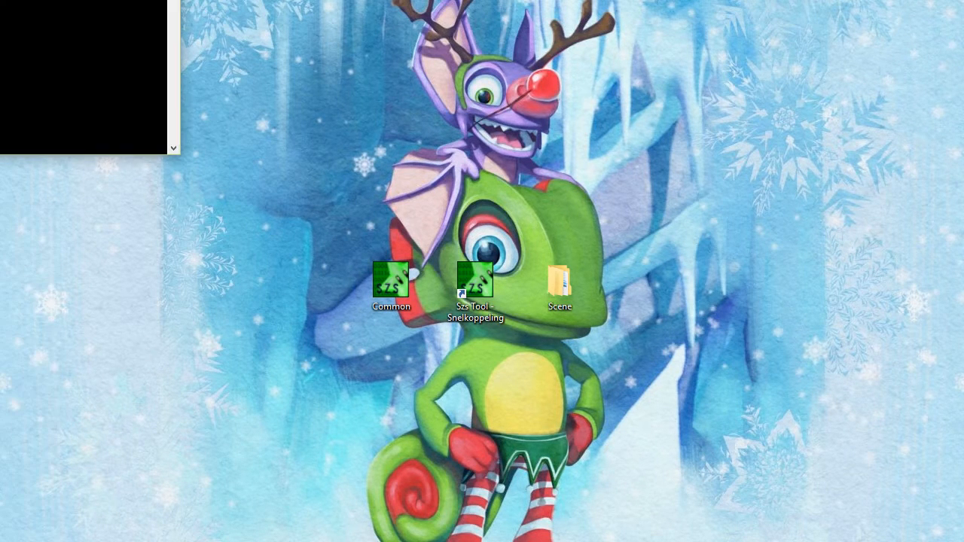
Step: Set the console font to Consolas size 24 via the window's Eigenschappen dialog
{"action": "right_click", "coordinate": [377, 189]}
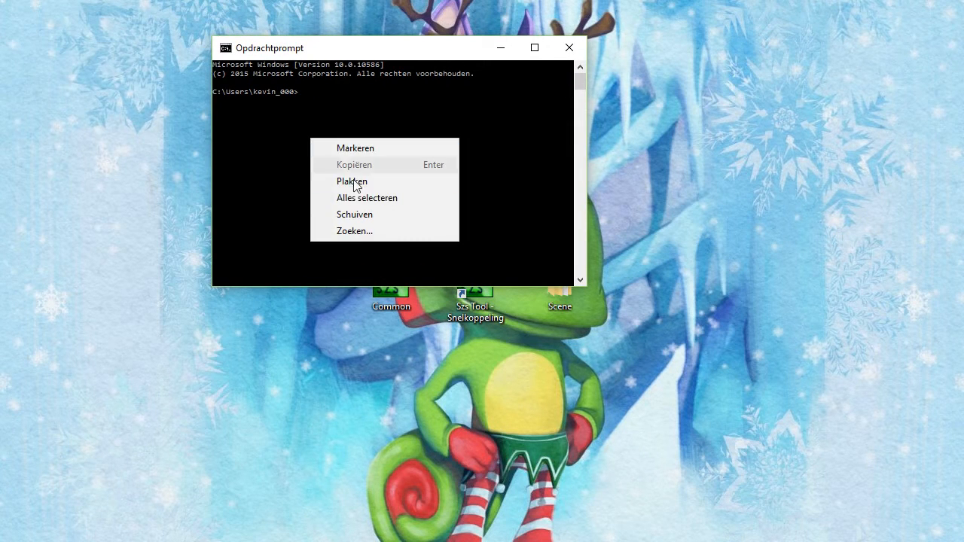
{"action": "left_click", "coordinate": [355, 148]}
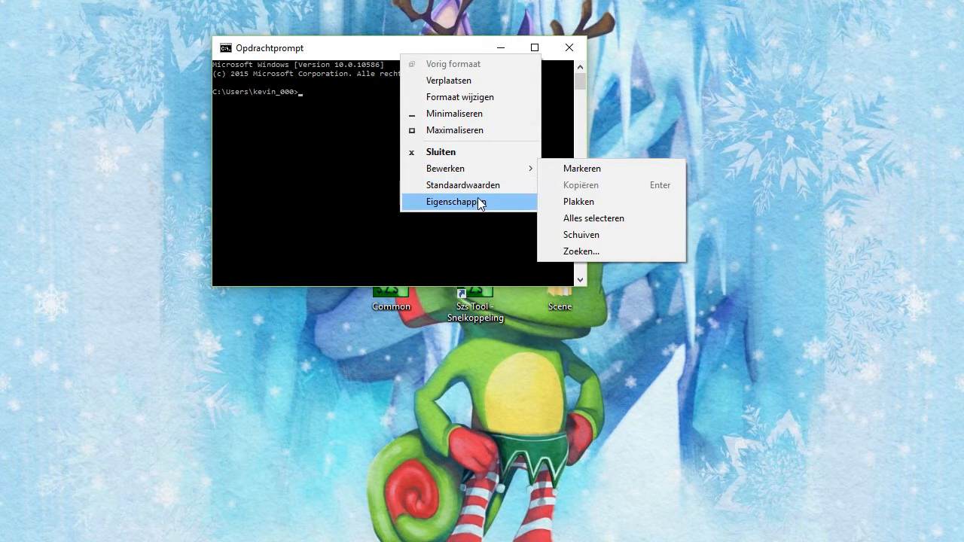
{"action": "left_click", "coordinate": [452, 202]}
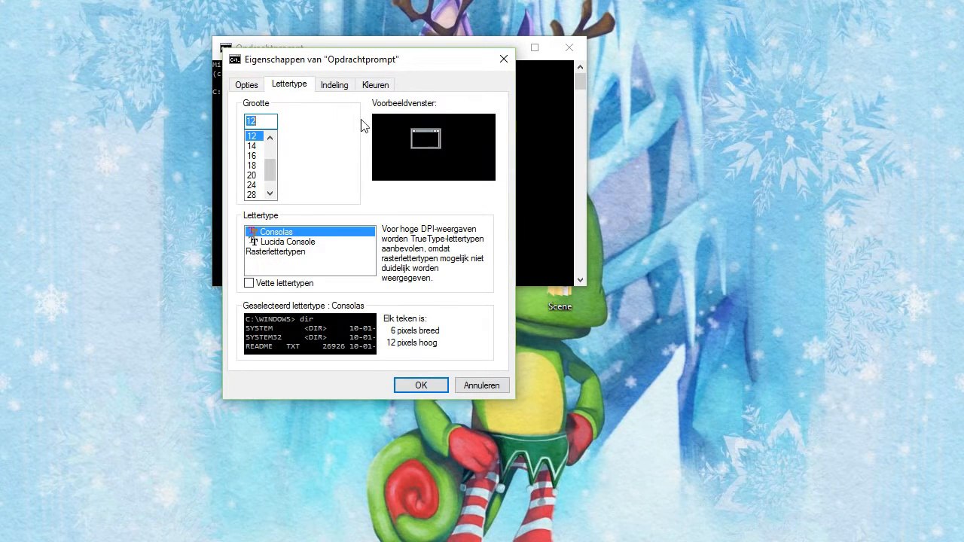
{"action": "left_click", "coordinate": [251, 164]}
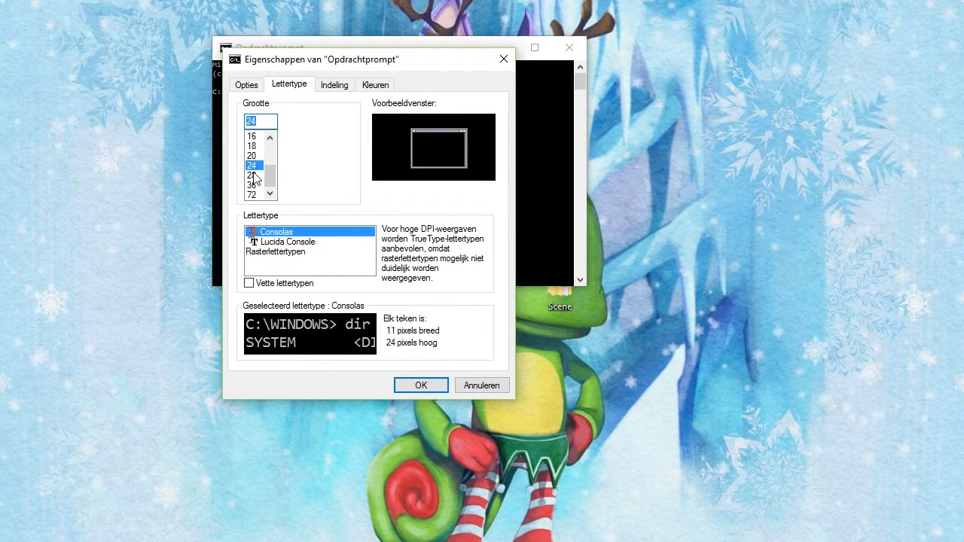
{"action": "left_click", "coordinate": [420, 385]}
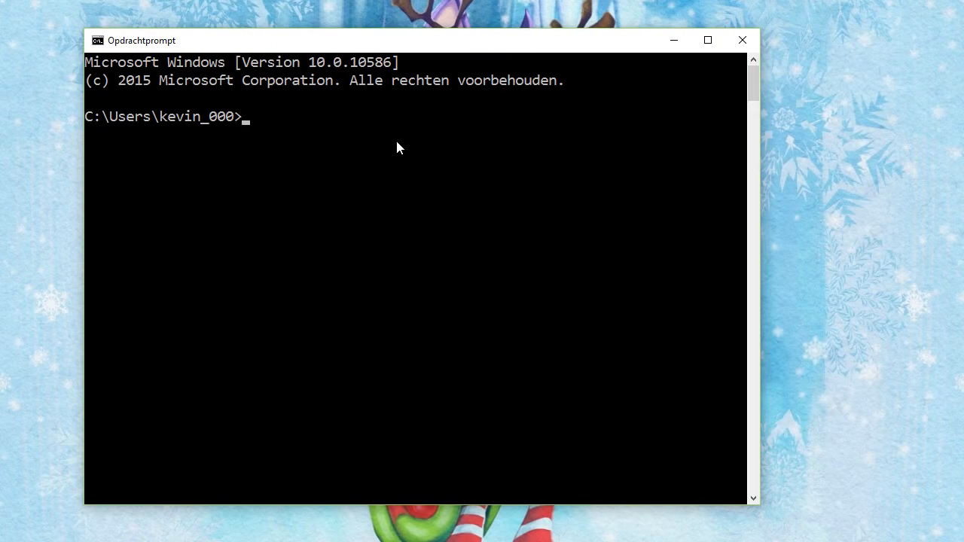
Step: Change to the Desktop folder and run 'wbmgt DECODE Common.bmg' to produce Common.txt
{"action": "type", "text": "cd desktop"}
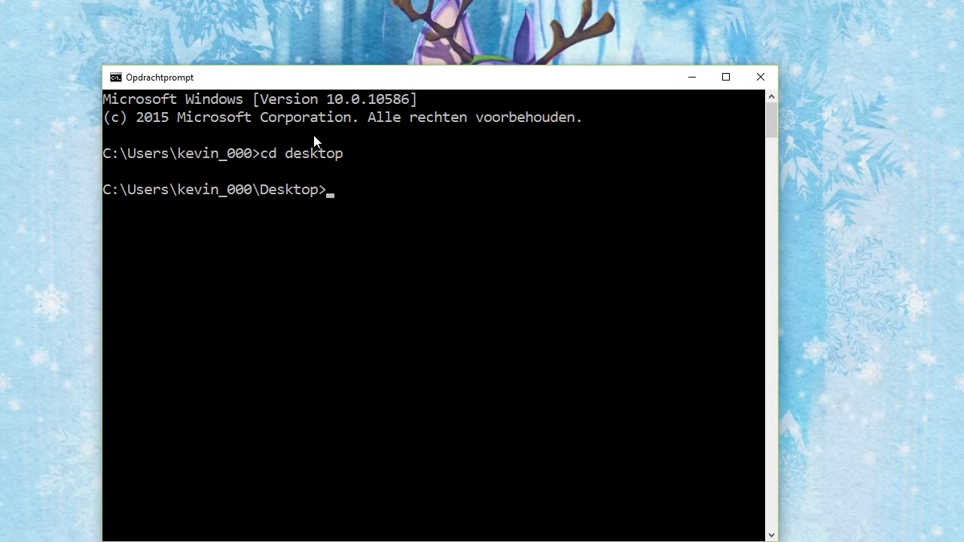
{"action": "type", "text": "cd"}
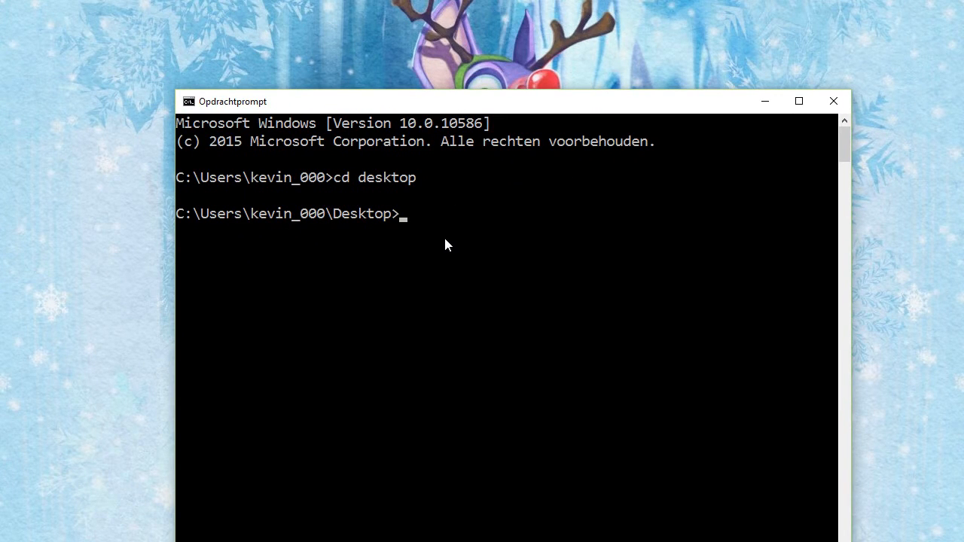
{"action": "type", "text": "ws"}
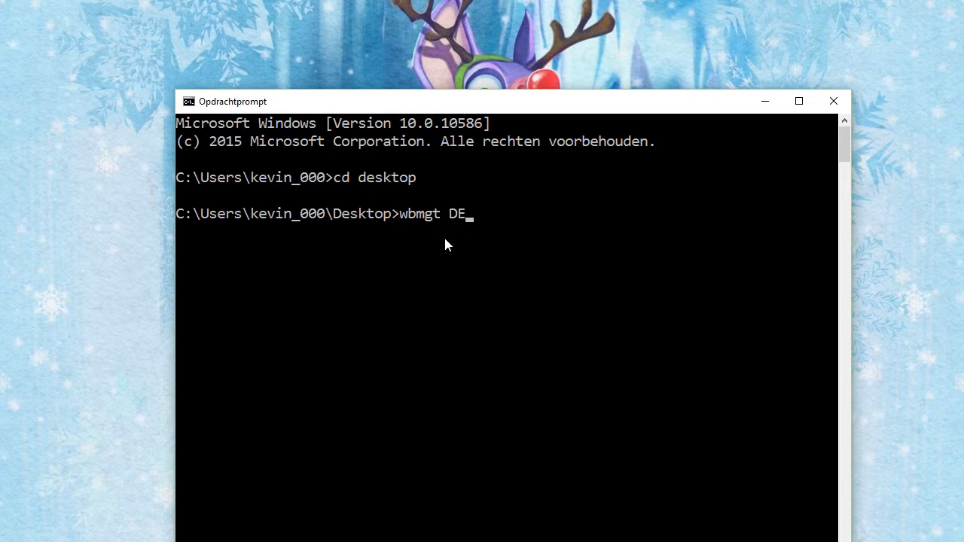
{"action": "type", "text": "CODE Commo"}
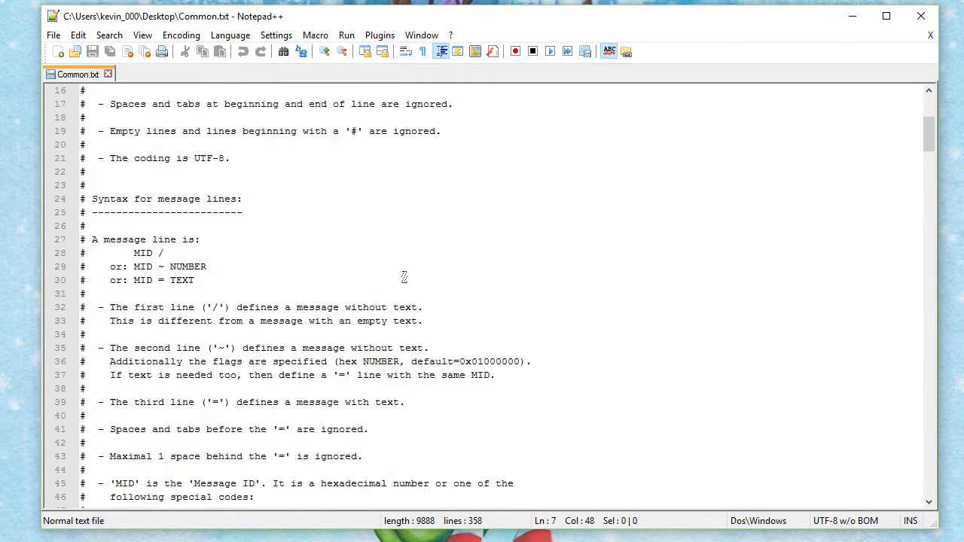
Step: Open Common.txt in Notepad++ and browse to the '#--- standard track names' section
{"action": "scroll", "scroll_direction": "down", "scroll_amount": 3}
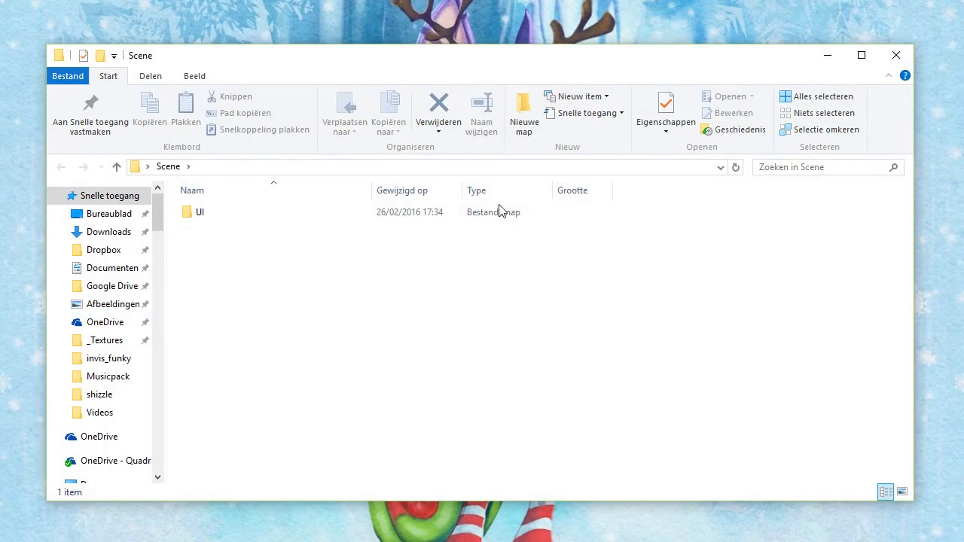
{"action": "double_click", "coordinate": [199, 211]}
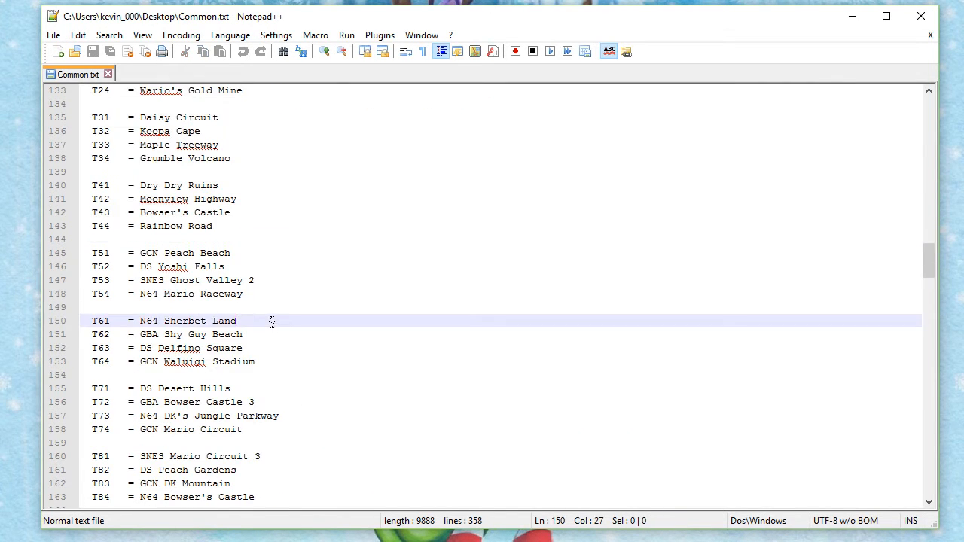
{"action": "scroll", "scroll_direction": "down", "scroll_amount": 3}
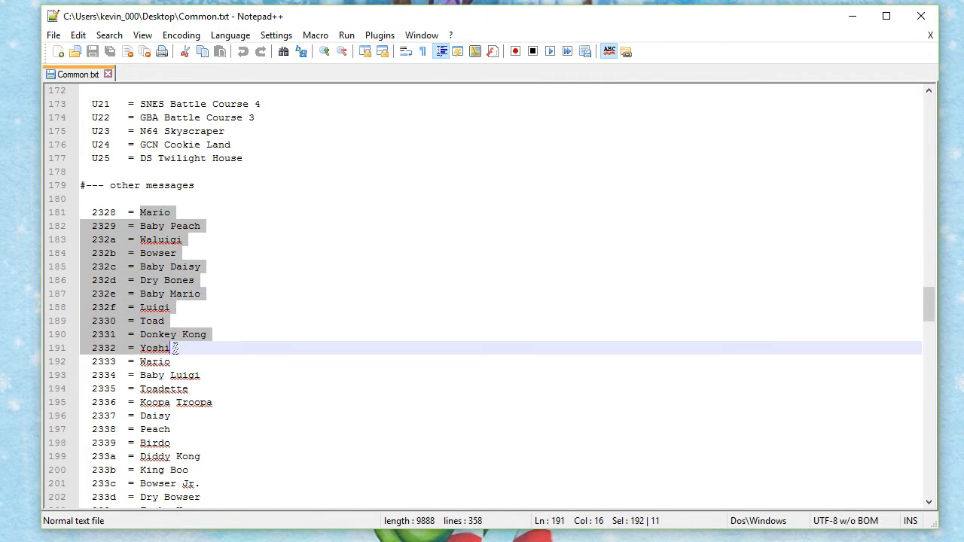
{"action": "scroll", "scroll_direction": "down", "scroll_amount": 3}
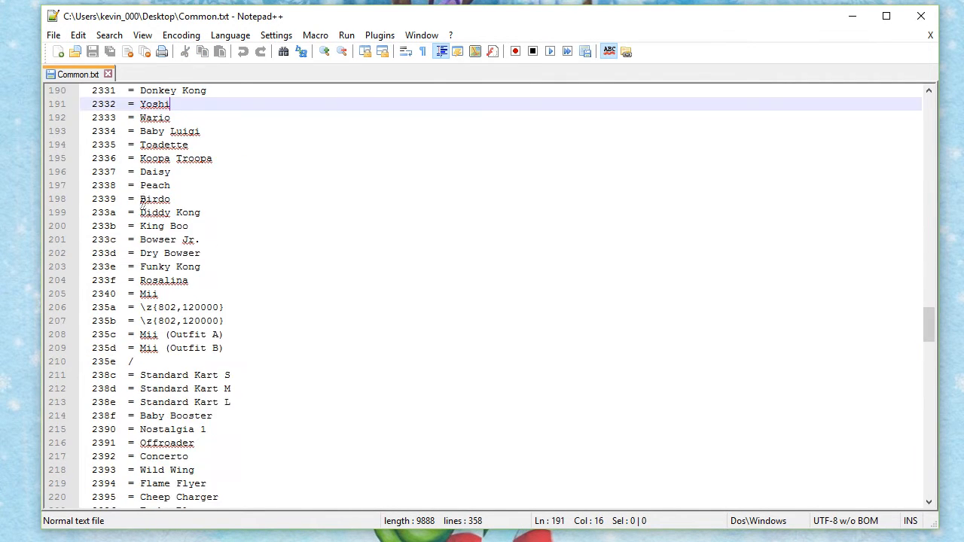
{"action": "scroll", "scroll_direction": "down", "scroll_amount": 3}
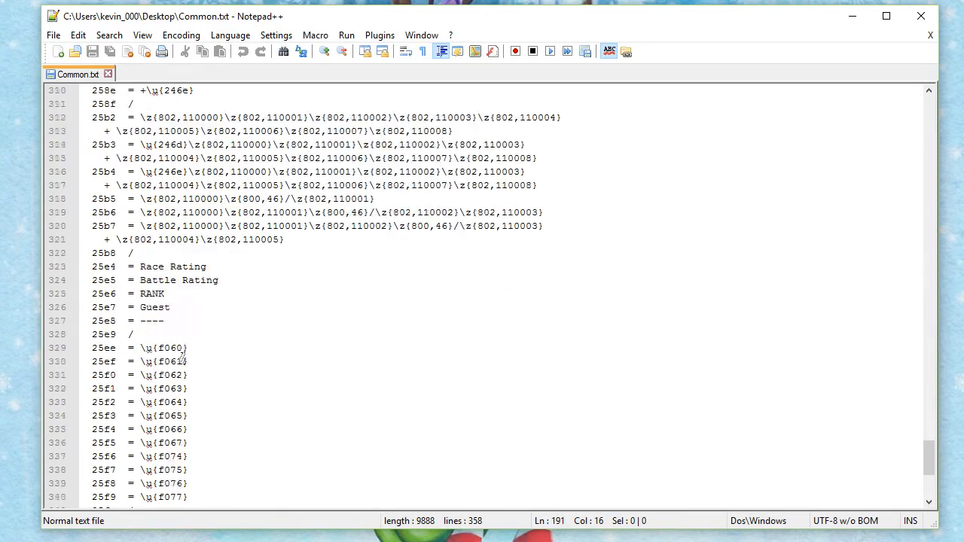
{"action": "scroll", "scroll_direction": "up", "scroll_amount": 3}
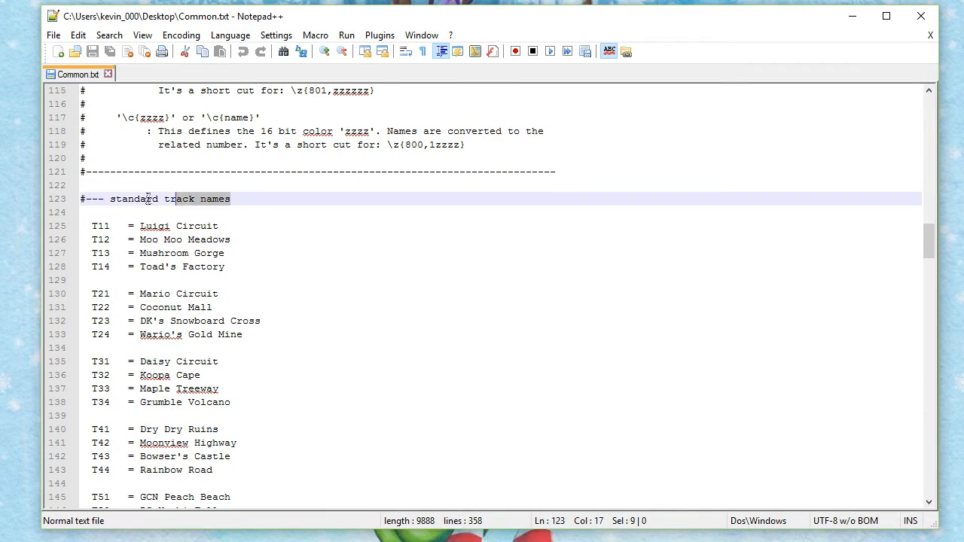
Step: Rename T11 to 'CRAPPY LUCK TRACK' and T12 to 'WHATEVER', then close the file
{"action": "scroll", "scroll_direction": "up", "scroll_amount": 3}
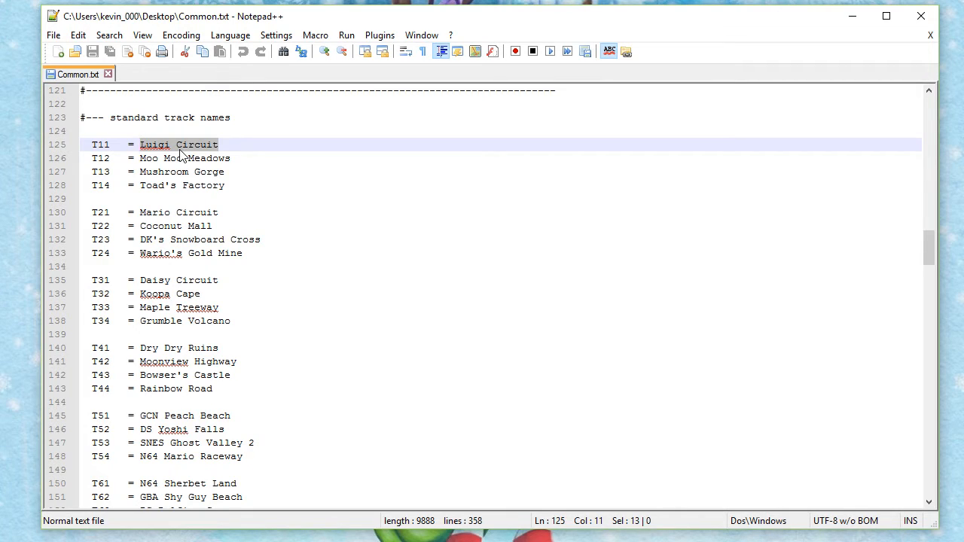
{"action": "type", "text": "CRAPPY LUCK TRACK"}
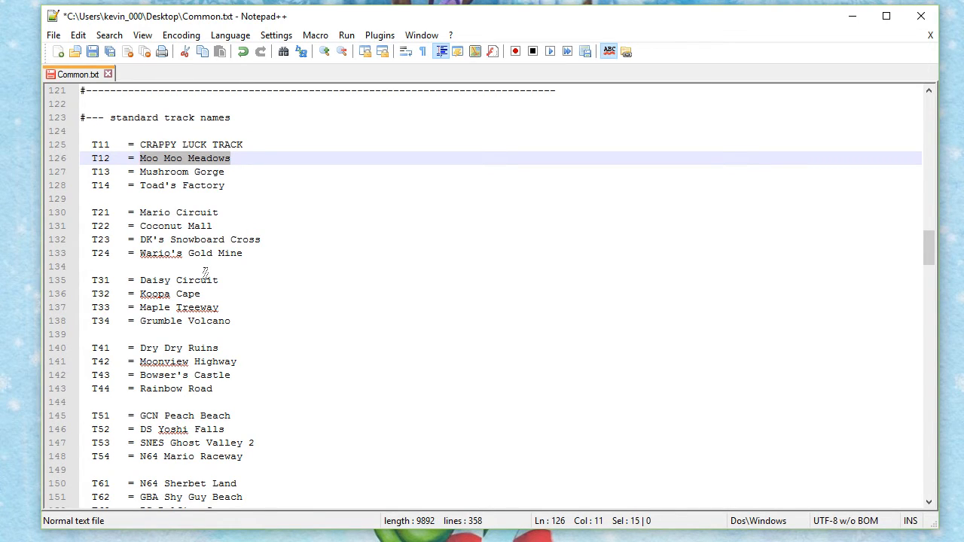
{"action": "type", "text": "WHATEVER"}
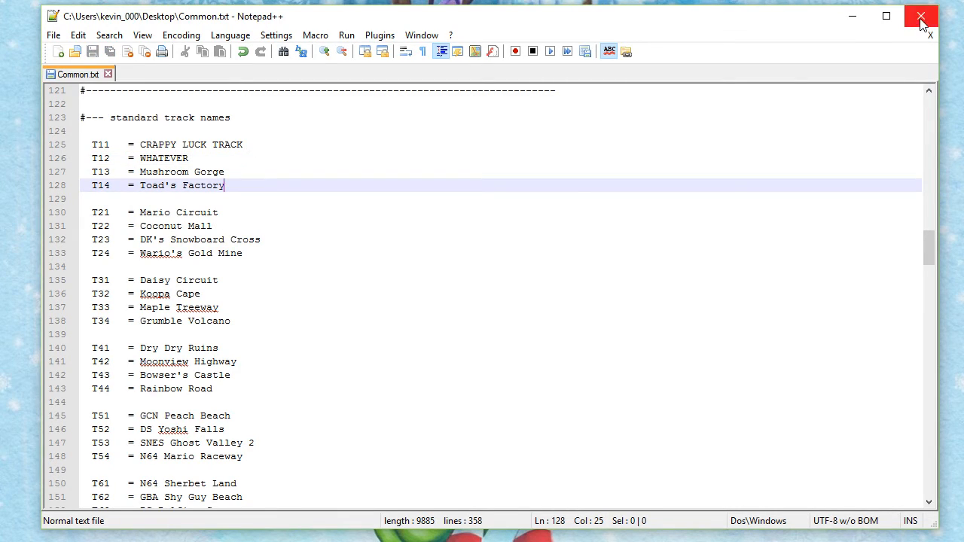
{"action": "left_click", "coordinate": [922, 15]}
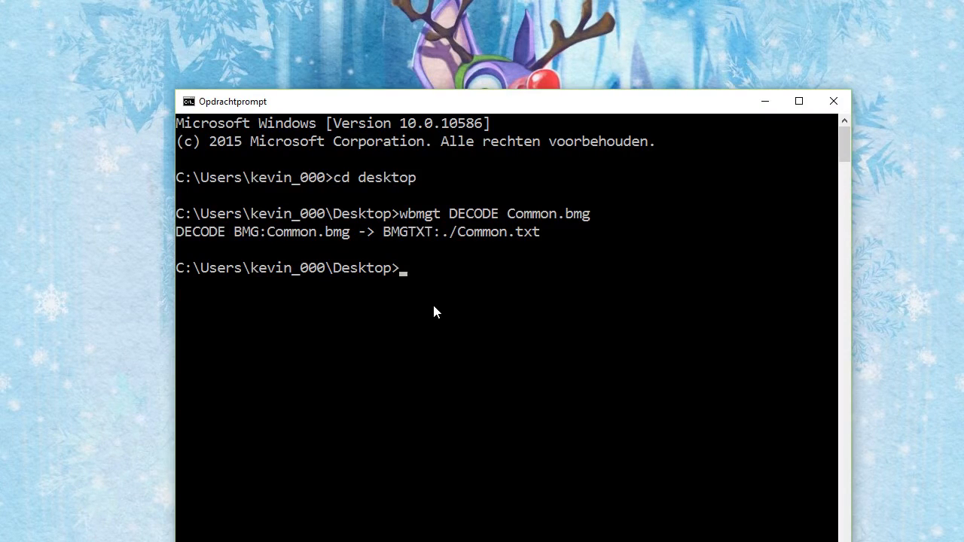
Step: Run 'wbmgt ENCODE Common.txt' to rebuild Common.bmg on the desktop
{"action": "type", "text": "wb"}
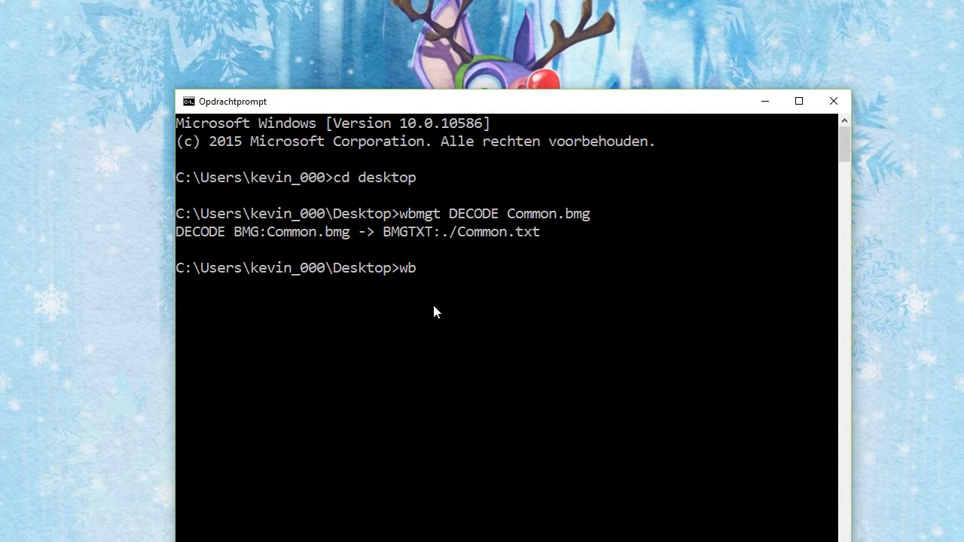
{"action": "type", "text": "mgt ENCDOE"}
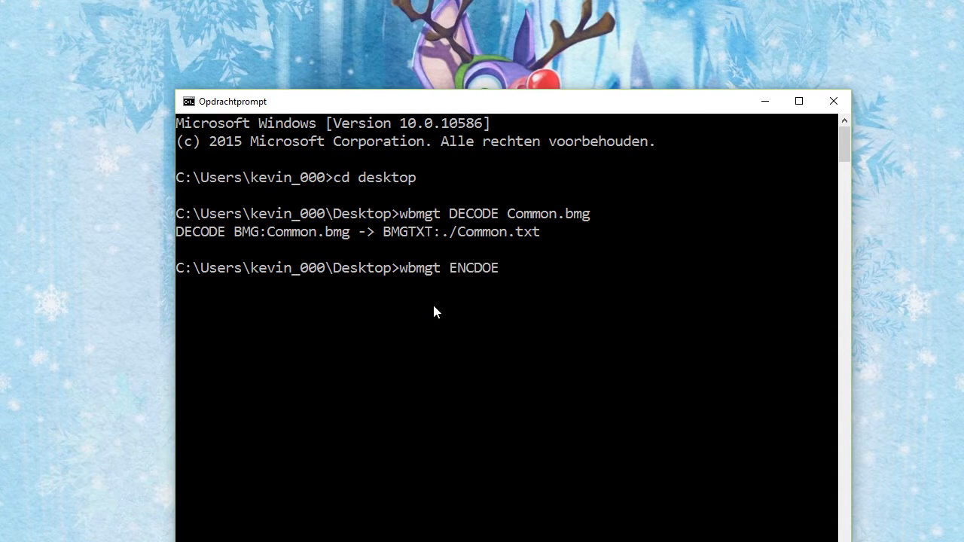
{"action": "key", "text": "Backspace"}
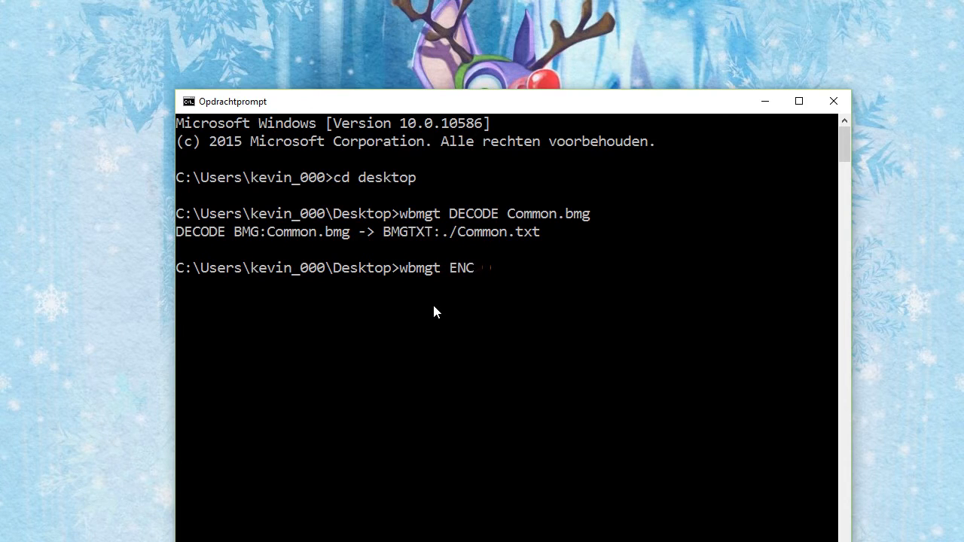
{"action": "type", "text": "ODE Common.txt"}
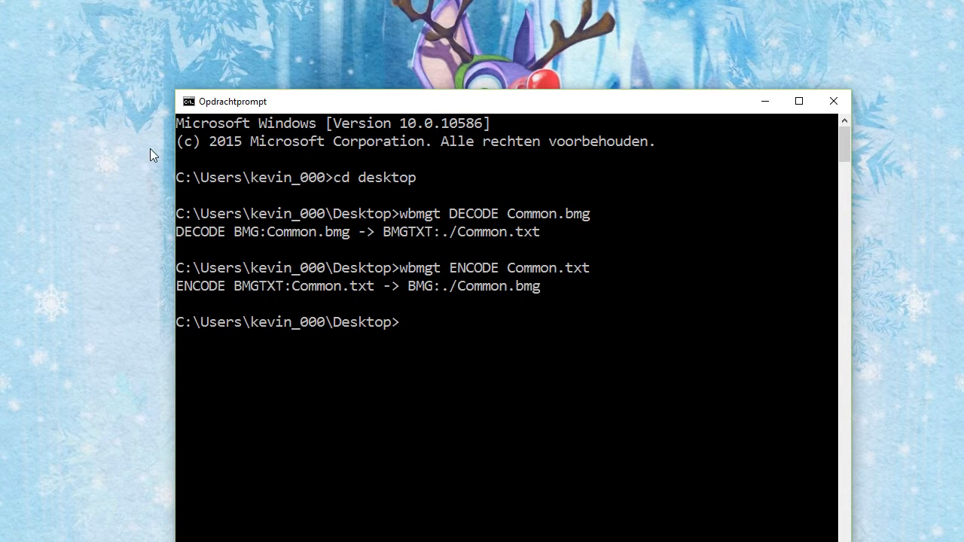
{"action": "mouse_move", "coordinate": [163, 345]}
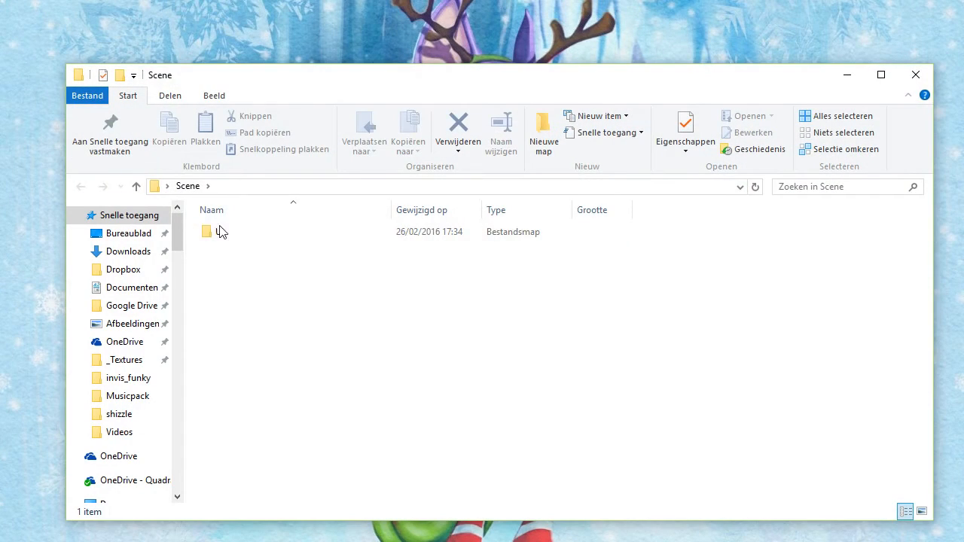
Step: Open the UI folder and load archives such as Channel_E and Race_E in SZS Explorer
{"action": "double_click", "coordinate": [208, 232]}
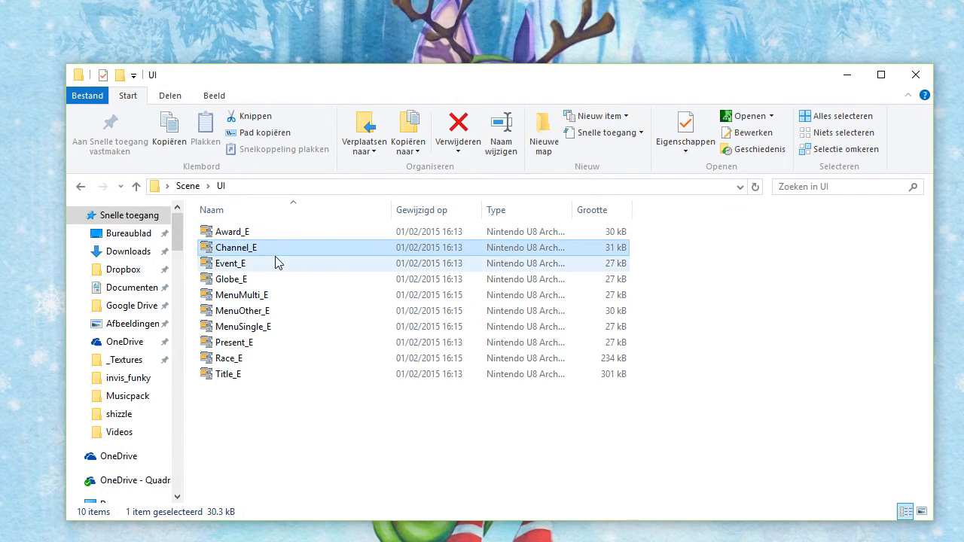
{"action": "left_click", "coordinate": [231, 279]}
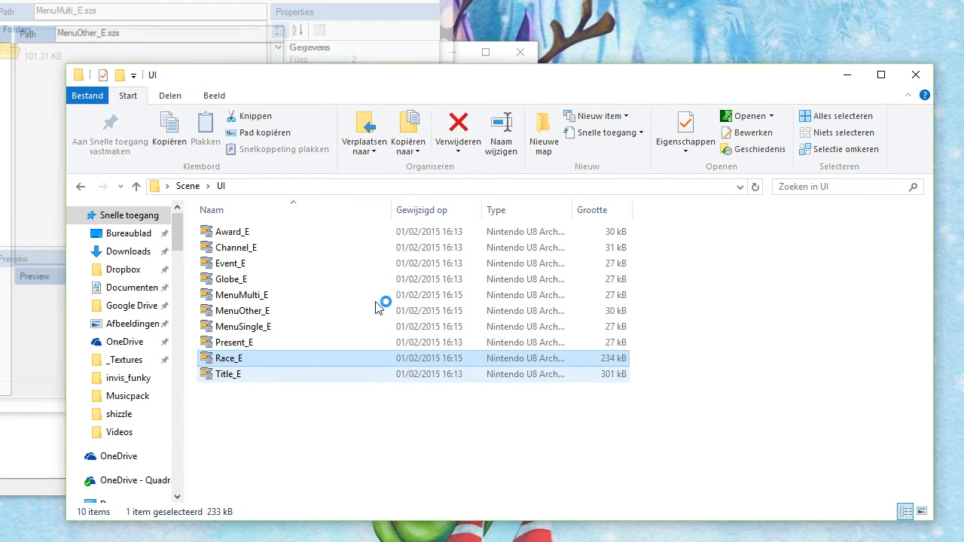
{"action": "left_click", "coordinate": [229, 374]}
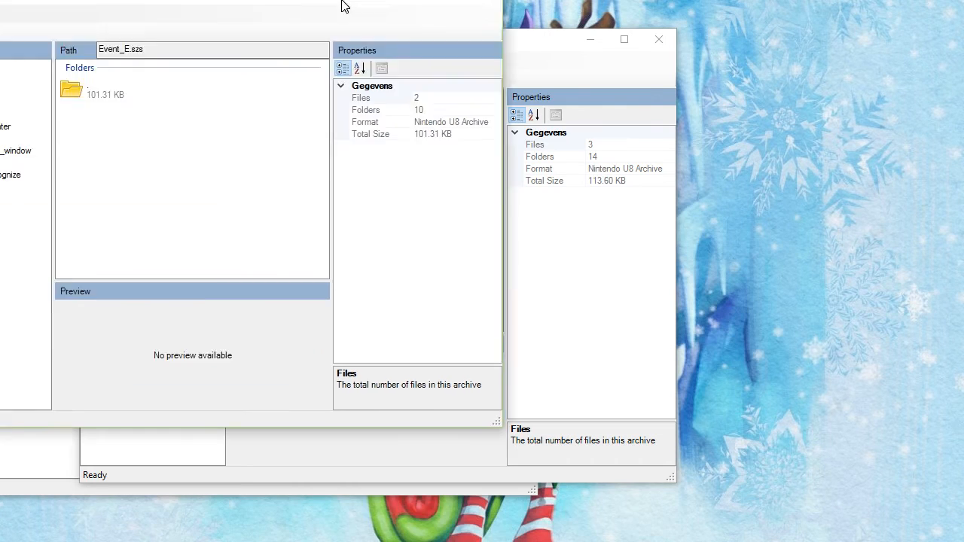
Step: Replace Common.bmg in the Event_E and Channel_E message folders with the new file and close the archives
{"action": "right_click", "coordinate": [279, 211]}
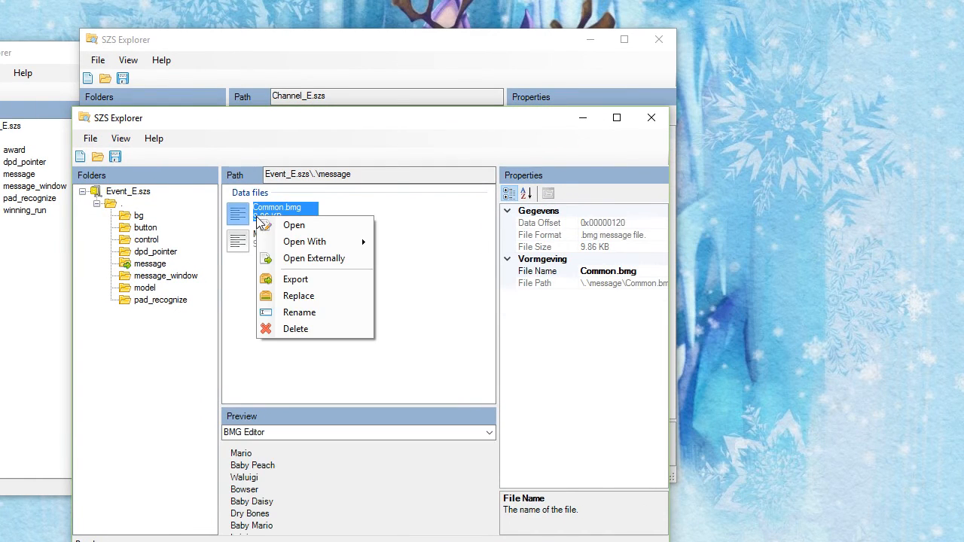
{"action": "left_click", "coordinate": [299, 295]}
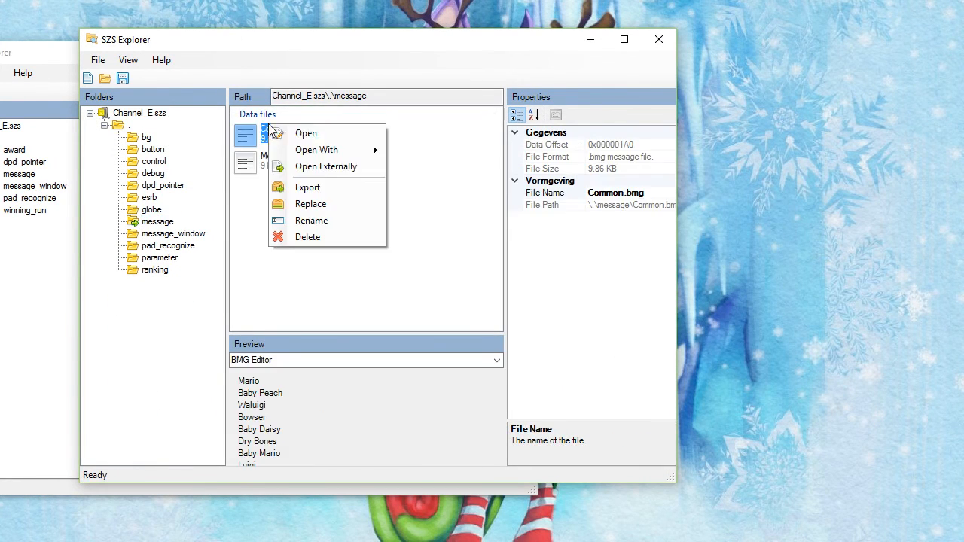
{"action": "left_click", "coordinate": [310, 204]}
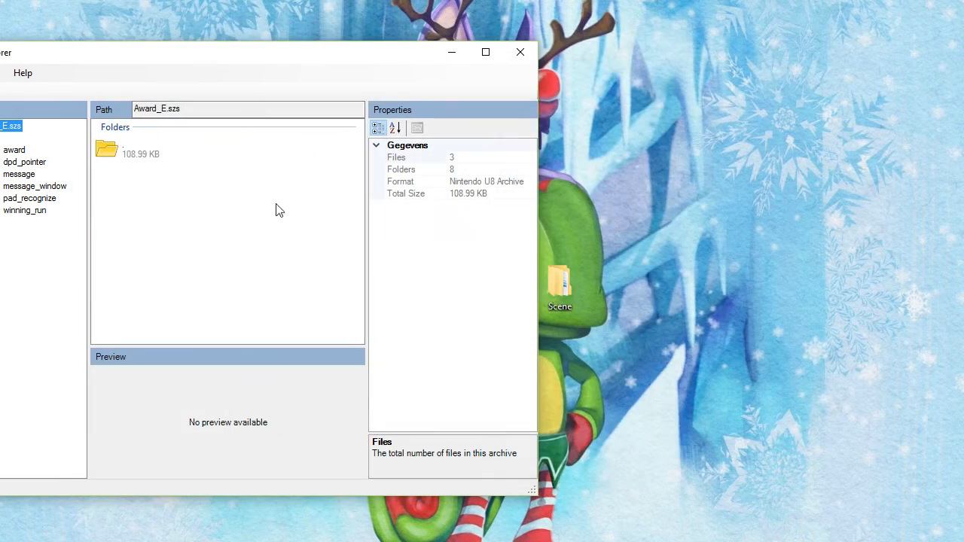
{"action": "left_click", "coordinate": [519, 51]}
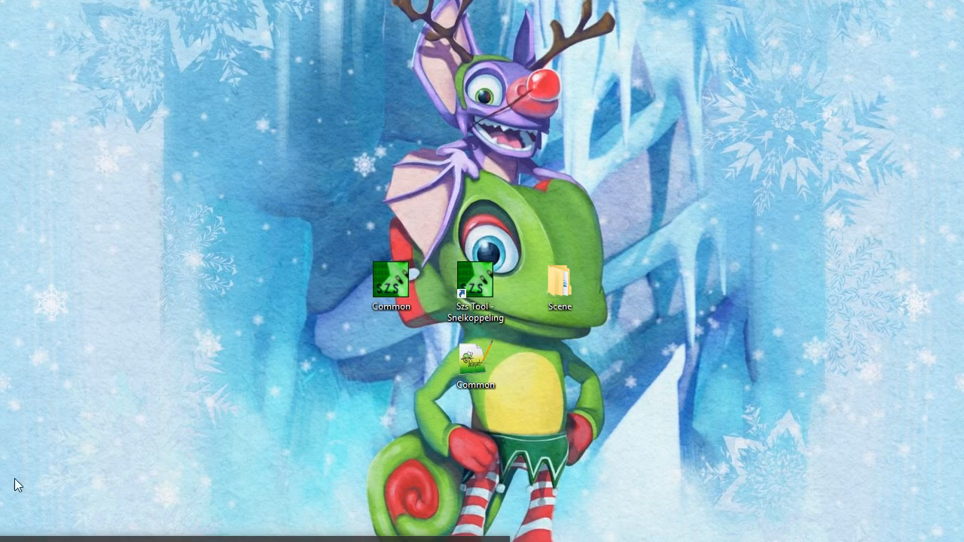